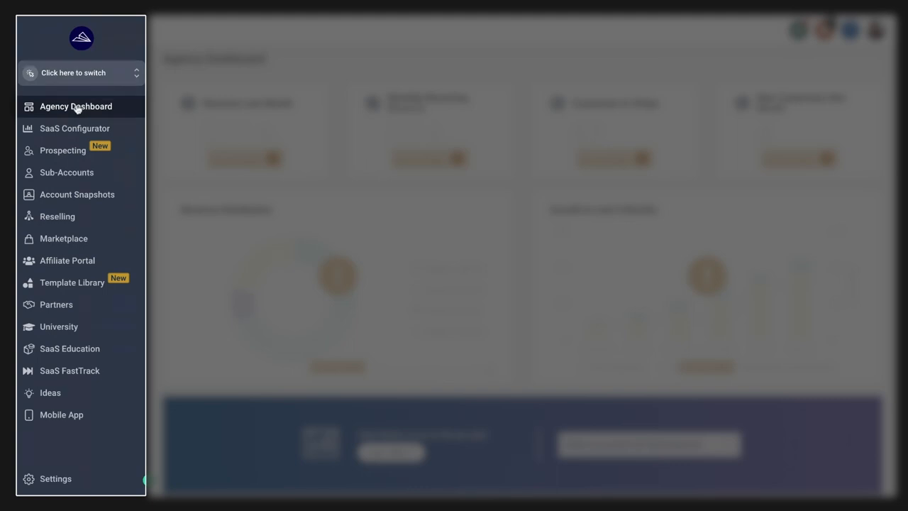
Step: Go to the Sub-Accounts list and start creating a new sub-account
{"action": "left_click", "coordinate": [66, 173]}
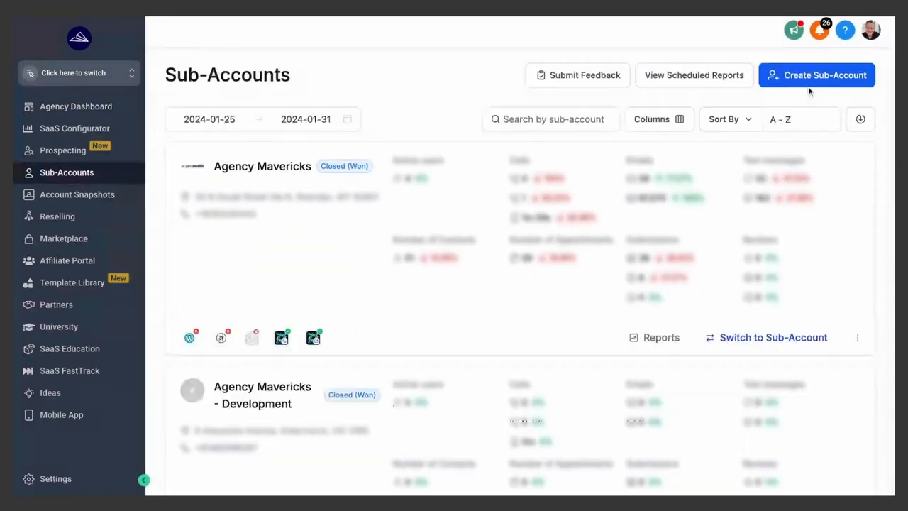
{"action": "left_click", "coordinate": [818, 74]}
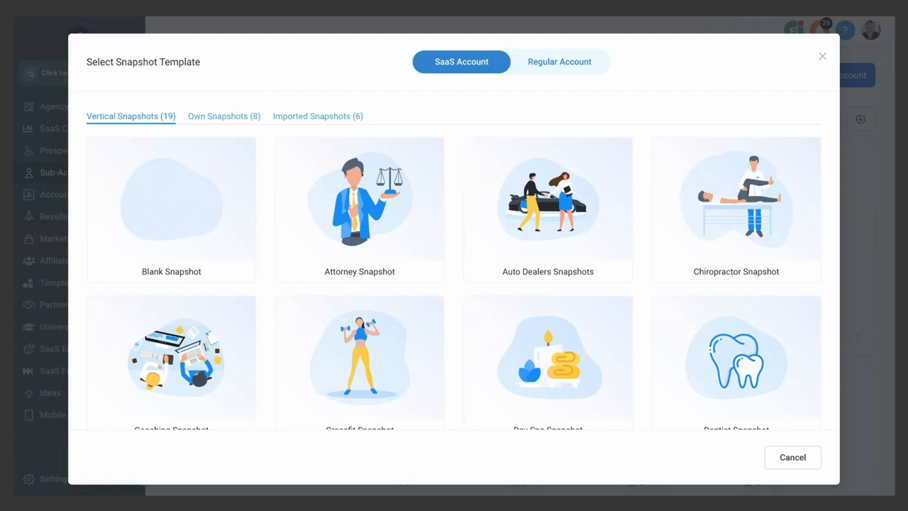
{"action": "mouse_move", "coordinate": [548, 76]}
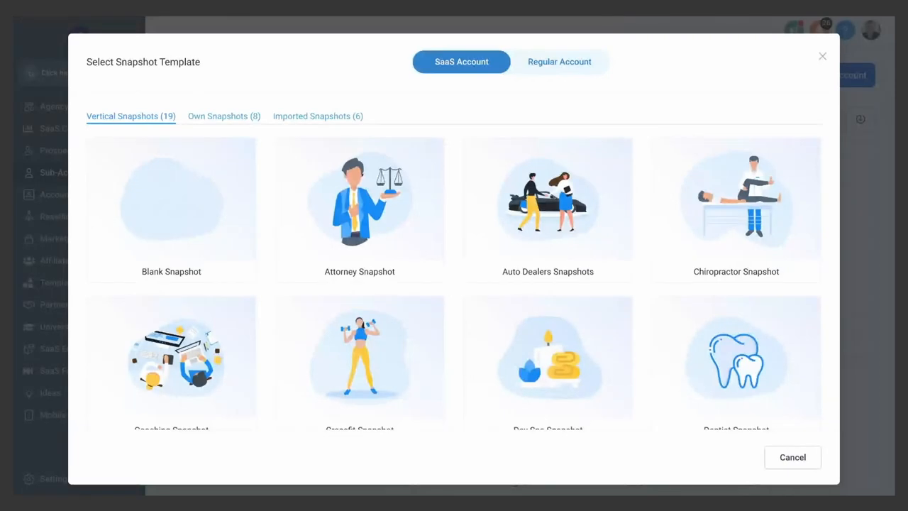
Step: Choose a snapshot template card for the new sub-account
{"action": "left_click", "coordinate": [559, 62]}
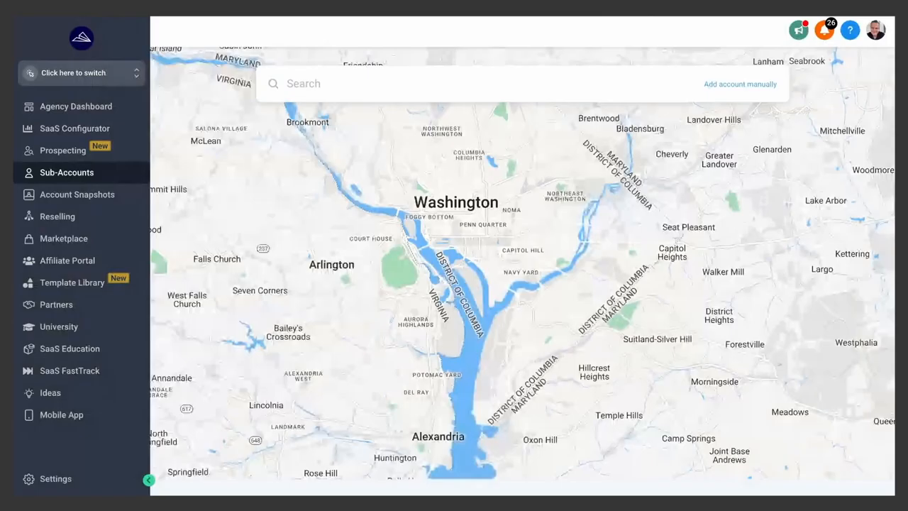
{"action": "type", "text": "6 Alexandra Avenue Elste"}
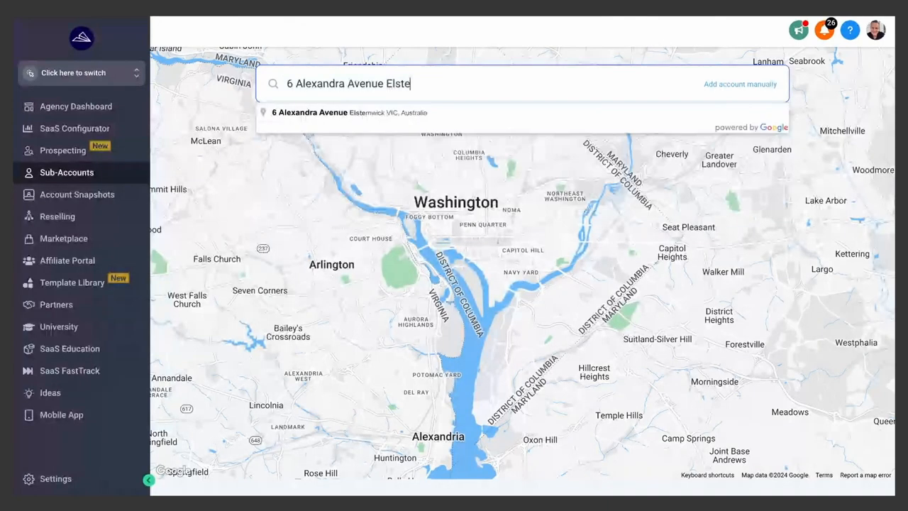
{"action": "left_click", "coordinate": [348, 112]}
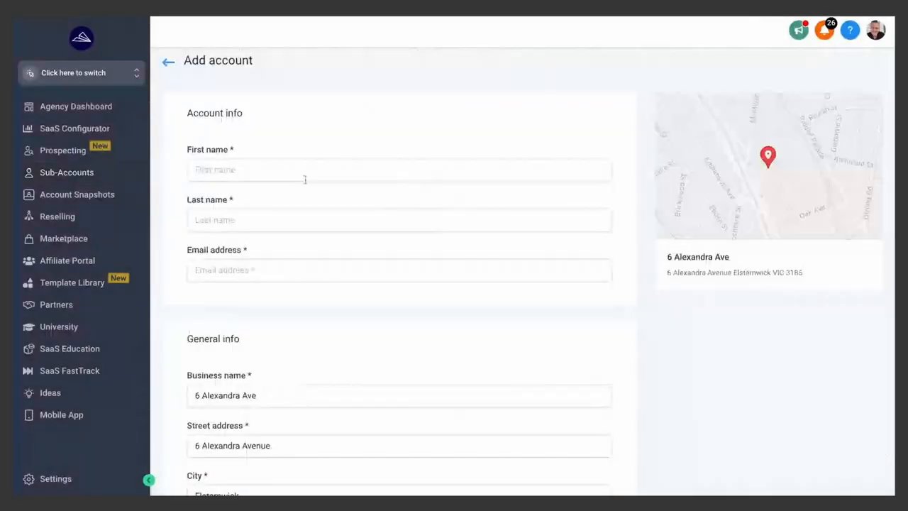
Step: Name the account 'The Music Nerd', set its time zone, save, and show its Actions list
{"action": "type", "text": "The Music Nerd"}
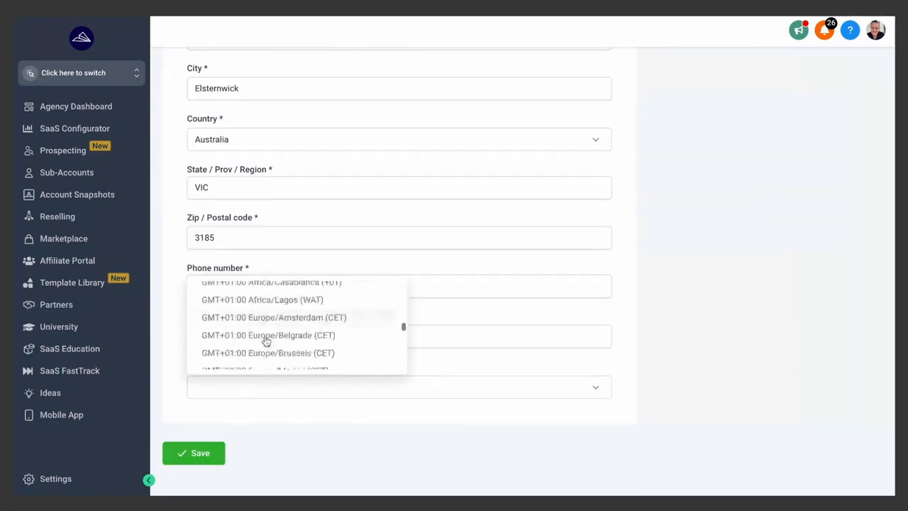
{"action": "left_click", "coordinate": [400, 386]}
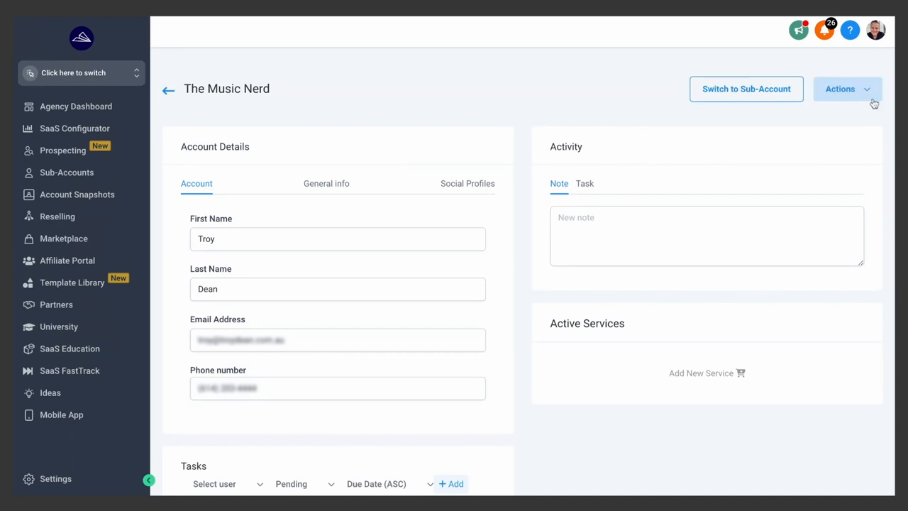
{"action": "left_click", "coordinate": [840, 88]}
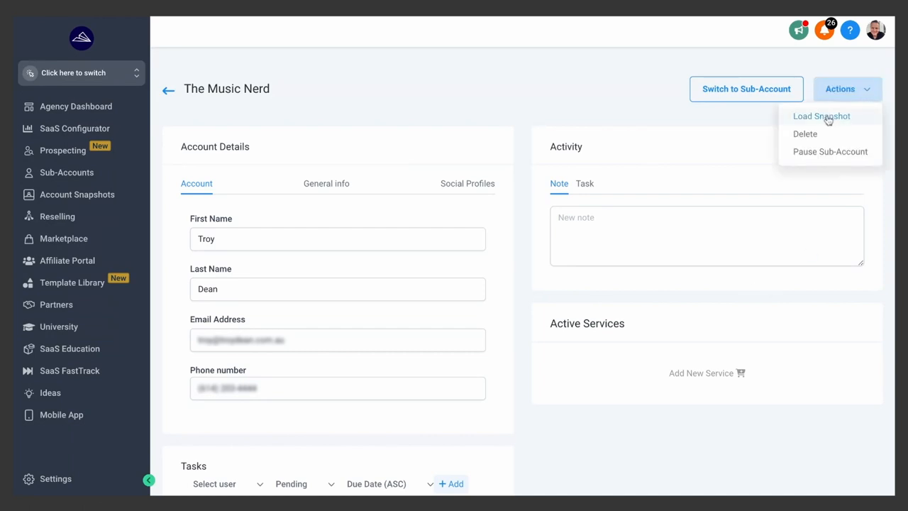